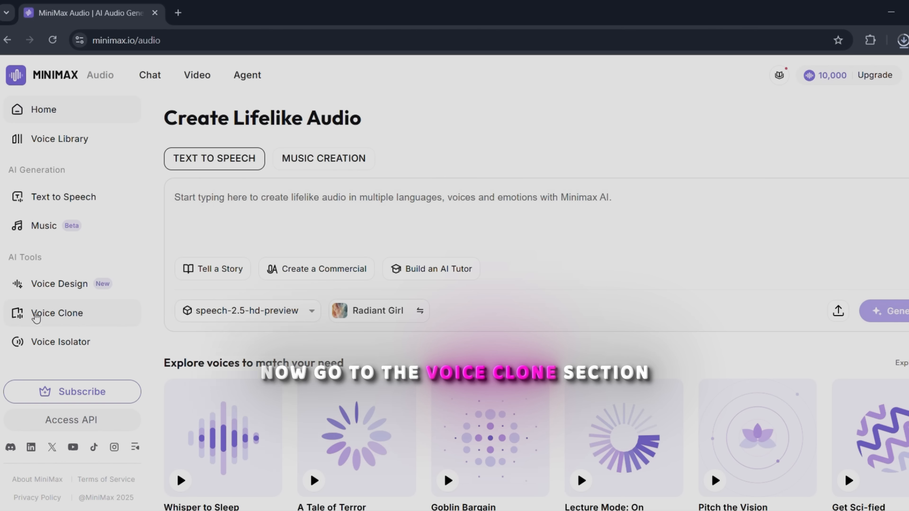
Go to the Voice Clone page from the sidebar.
{"action": "left_click", "coordinate": [57, 313]}
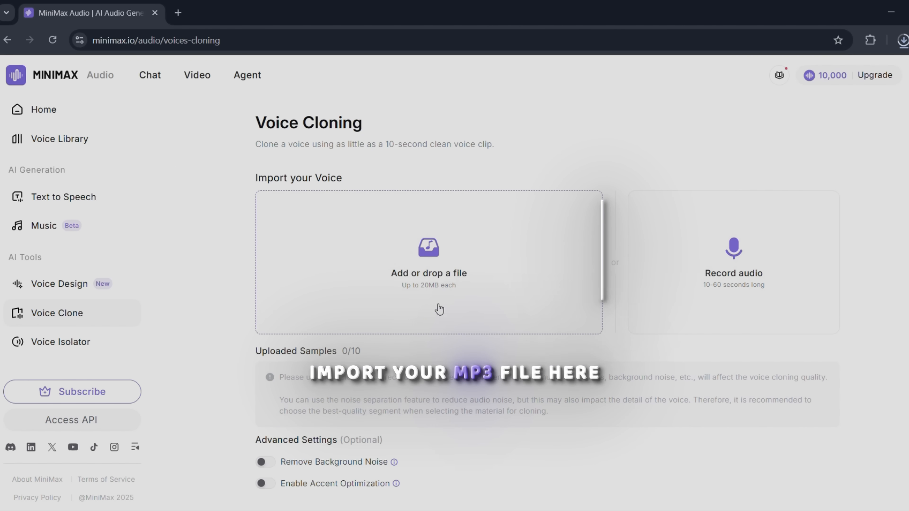
Upload AI Voice.mp3 as the first voice sample for cloning.
{"action": "left_click", "coordinate": [428, 263]}
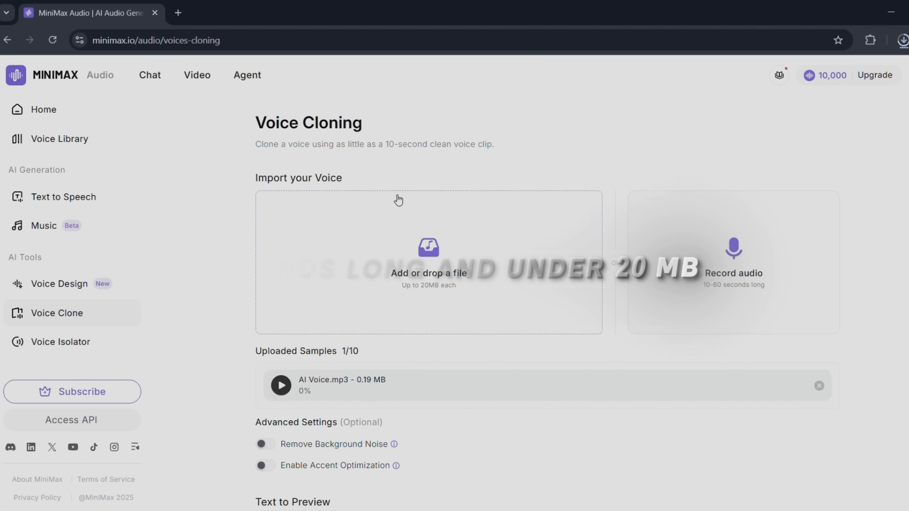
{"action": "scroll", "scroll_direction": "down", "scroll_amount": 3}
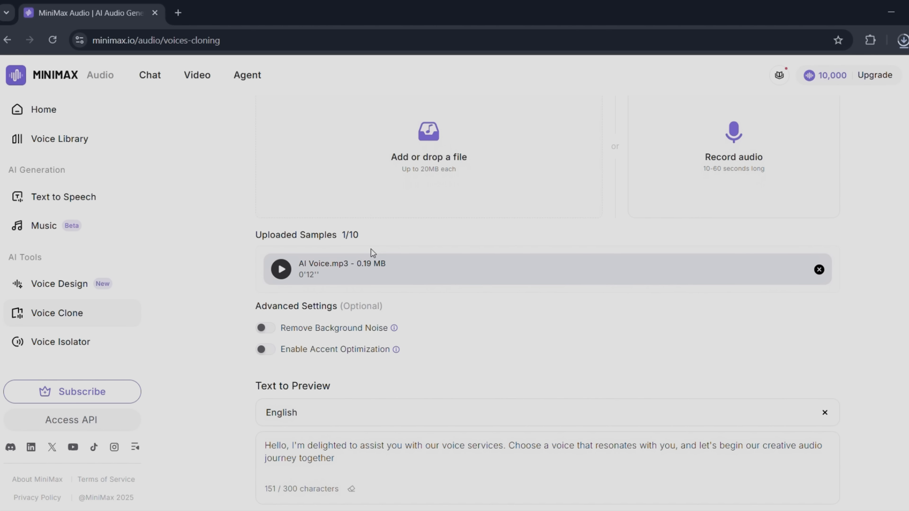
{"action": "scroll", "scroll_direction": "down", "scroll_amount": 3}
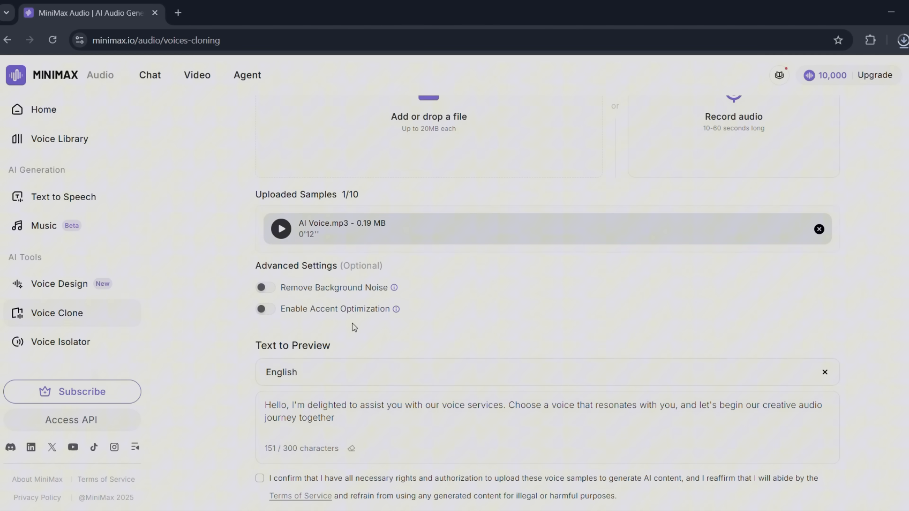
Enable Remove Background Noise, accept the rights checkbox, and generate the clone preview.
{"action": "left_click", "coordinate": [265, 287]}
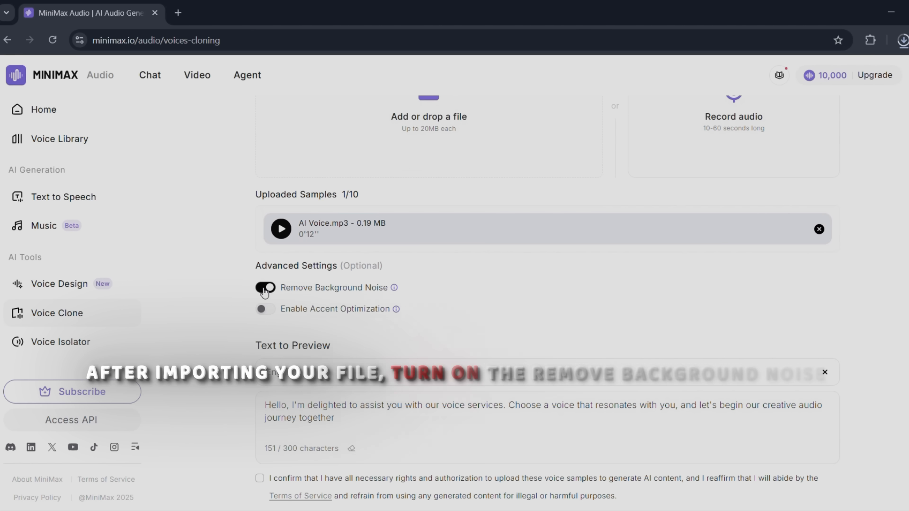
{"action": "left_click", "coordinate": [265, 287]}
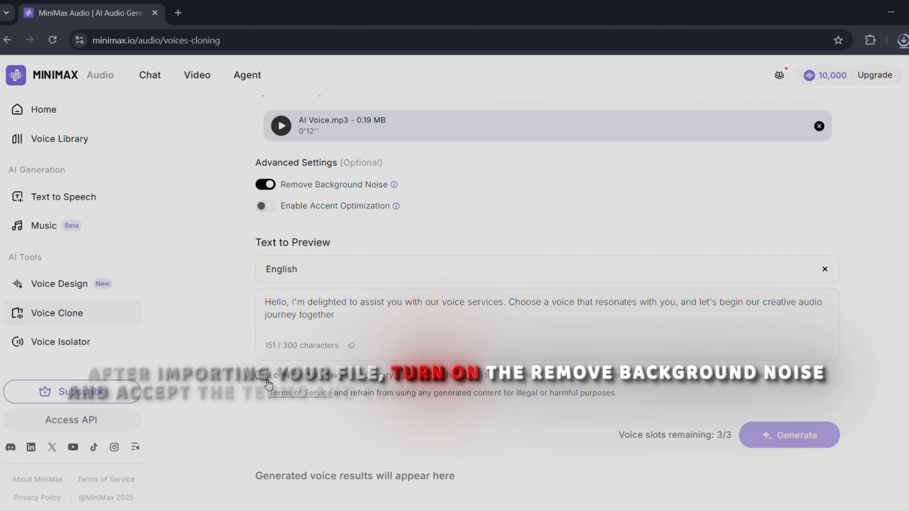
{"action": "left_click", "coordinate": [260, 375]}
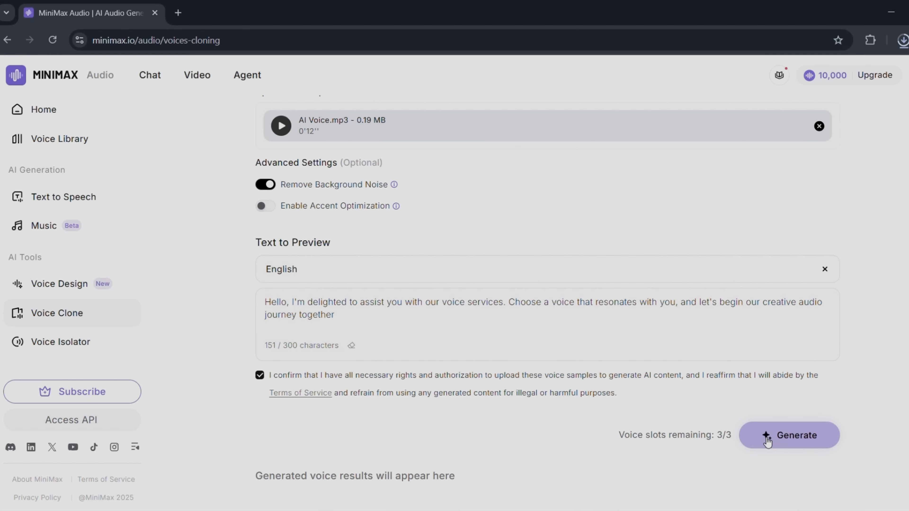
{"action": "left_click", "coordinate": [788, 436]}
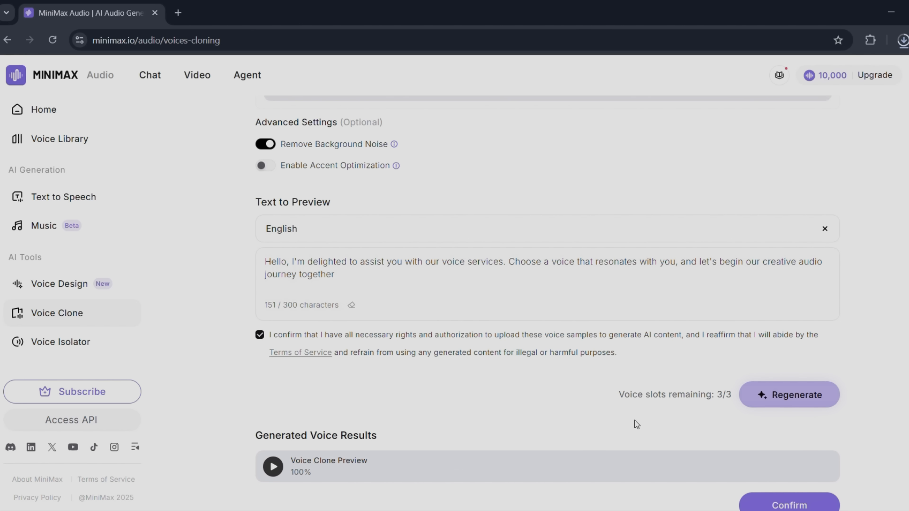
{"action": "scroll", "scroll_direction": "down", "scroll_amount": 3}
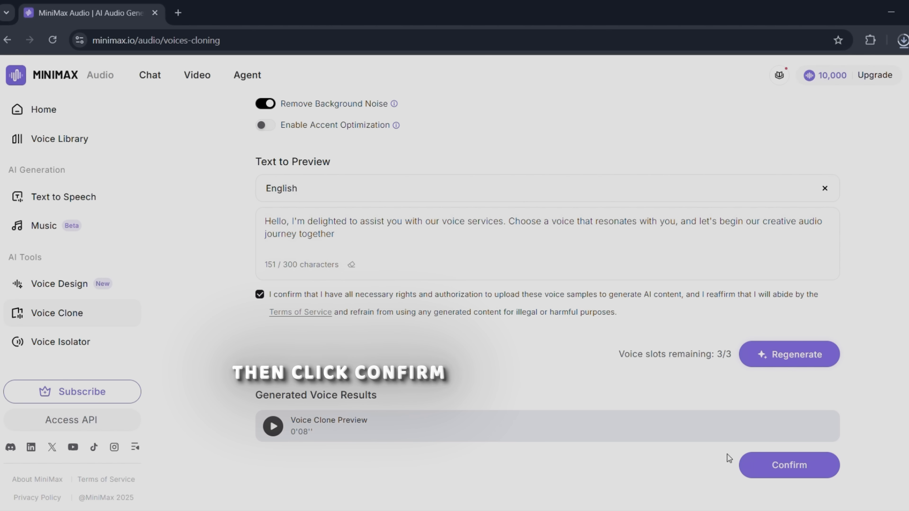
Confirm the preview and save the voice under the name 'AI VOICE TUTORIAL'.
{"action": "left_click", "coordinate": [788, 464]}
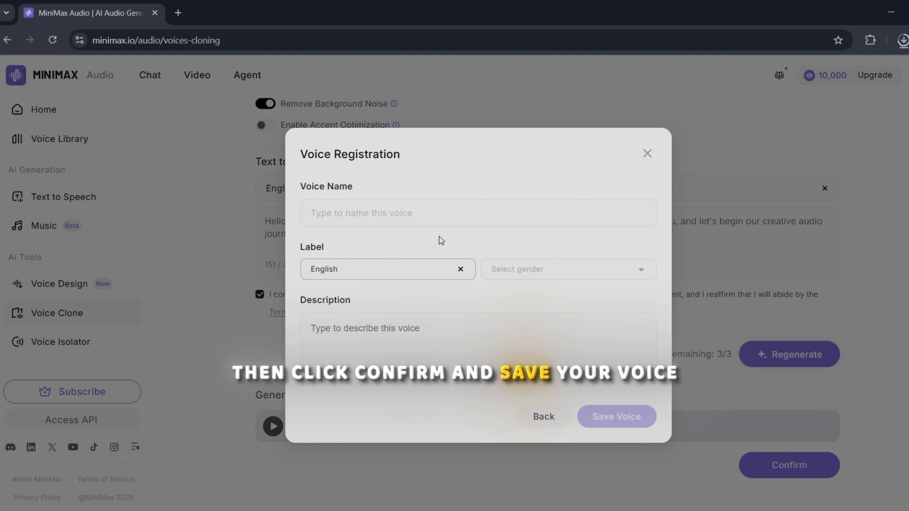
{"action": "left_click", "coordinate": [441, 213]}
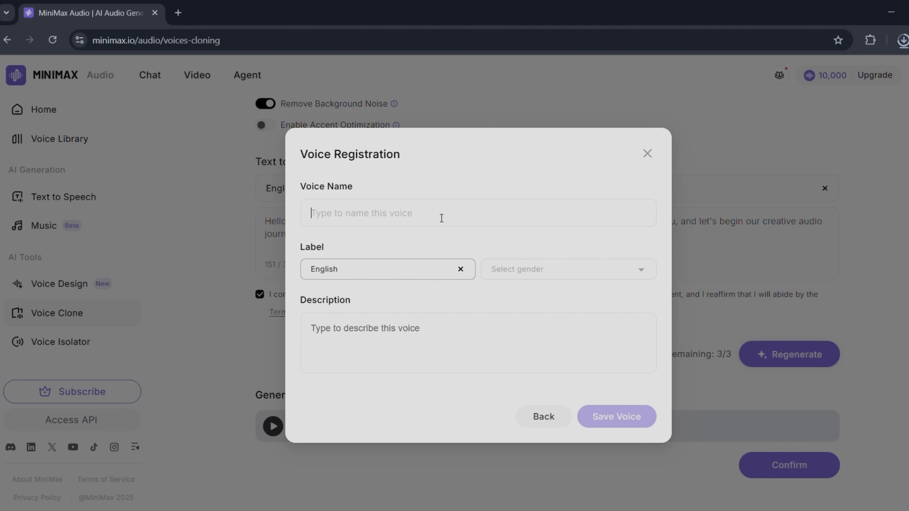
{"action": "type", "text": "AI VOIC"}
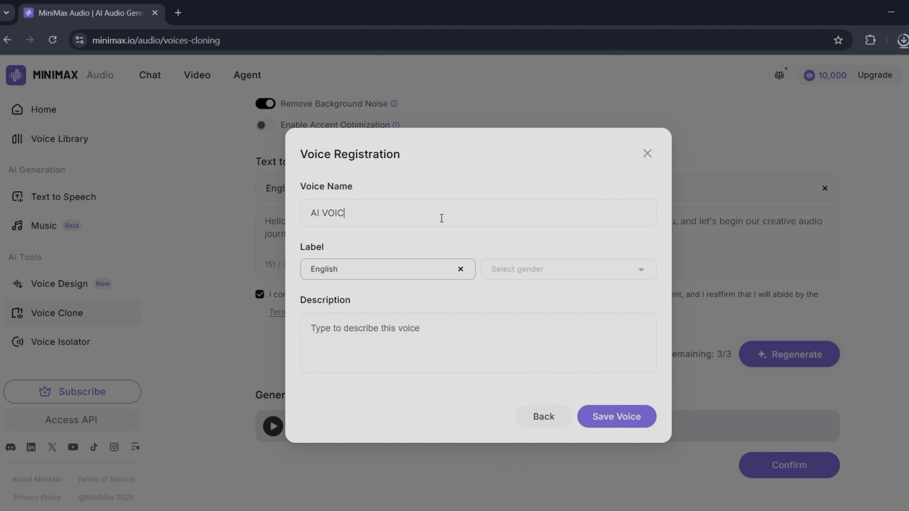
{"action": "type", "text": "E TUTORIAL"}
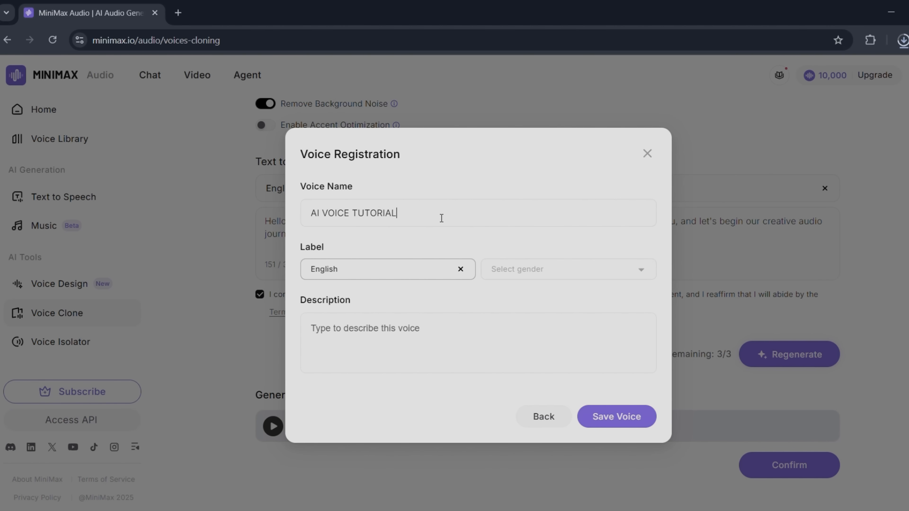
{"action": "mouse_move", "coordinate": [610, 428]}
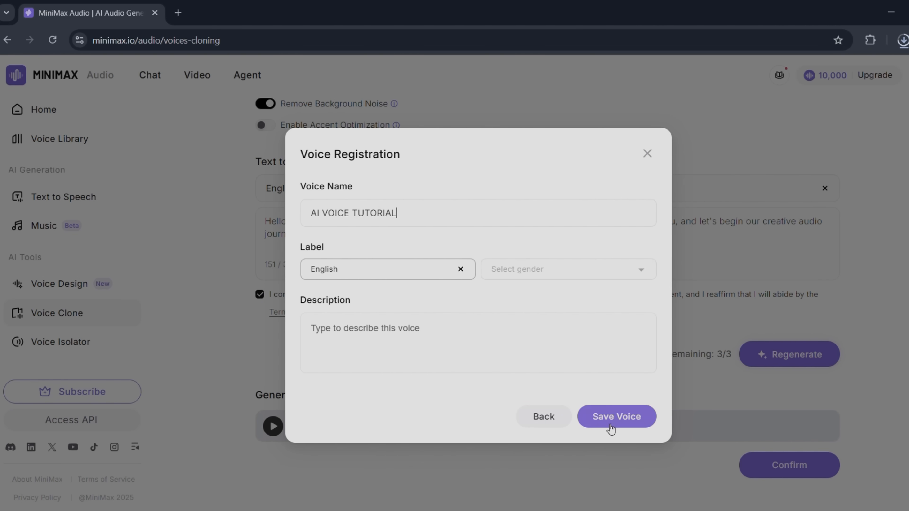
{"action": "left_click", "coordinate": [616, 416]}
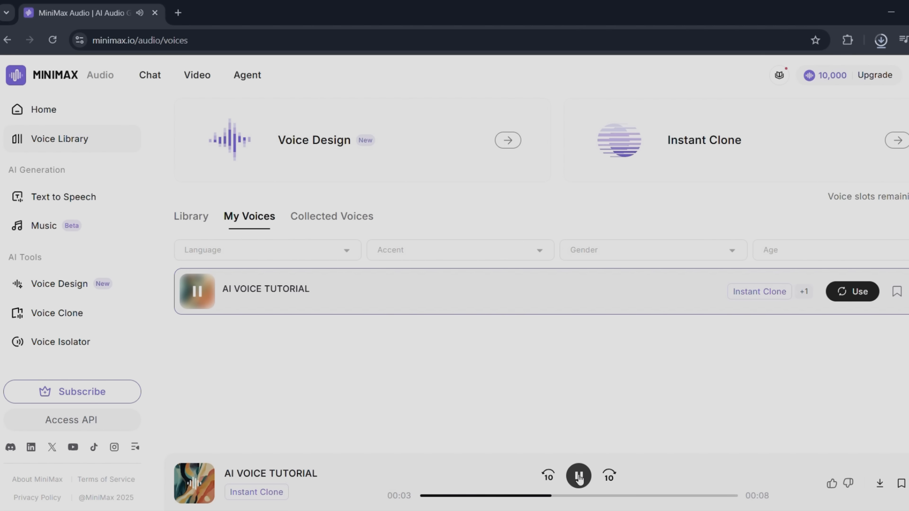
Pause the voice preview and switch to the Text to Speech page.
{"action": "left_click", "coordinate": [578, 475]}
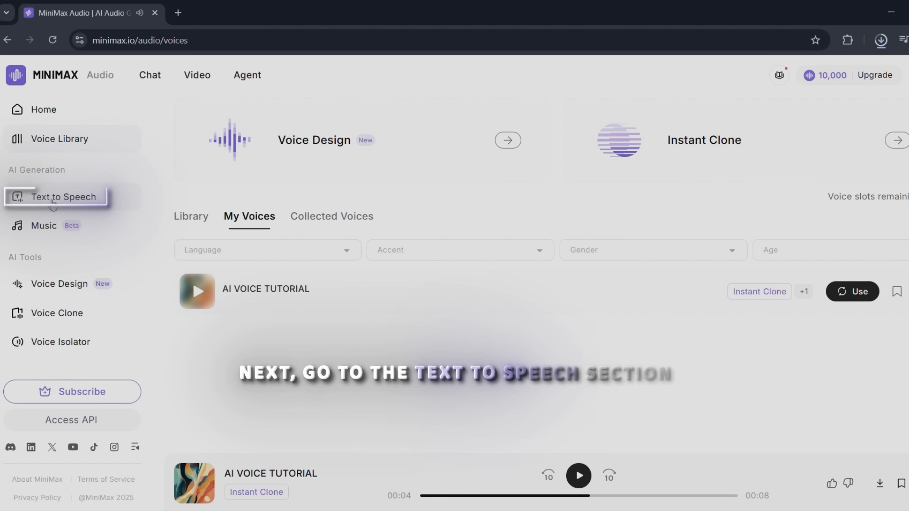
{"action": "left_click", "coordinate": [64, 196]}
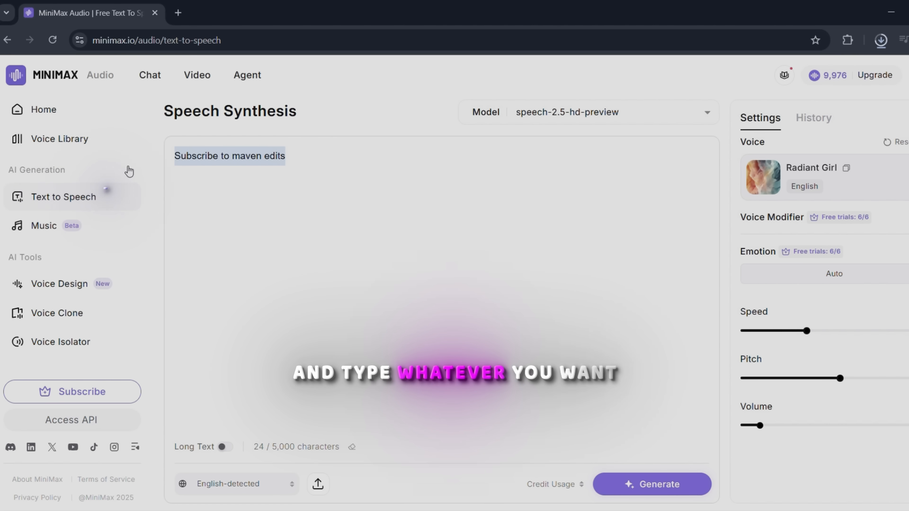
Enter 'Subscribe to maven edits' as the text to synthesize.
{"action": "type", "text": "Subs"}
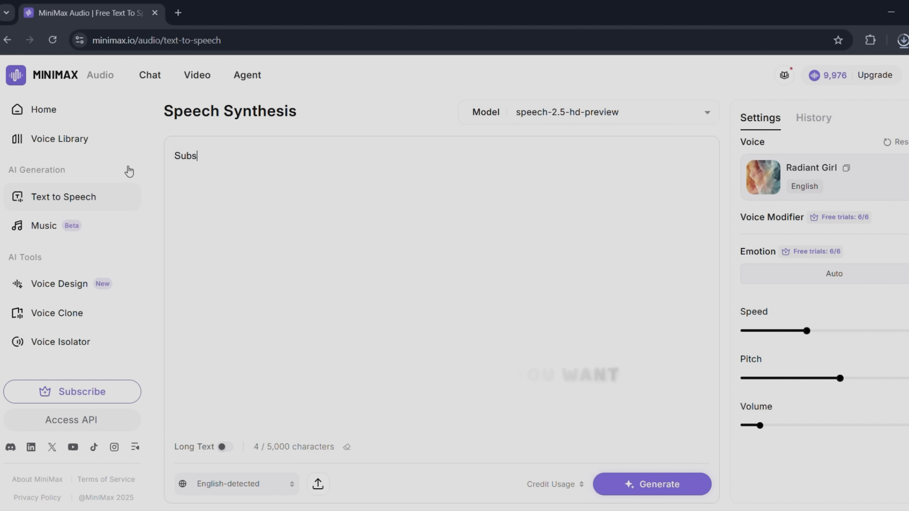
{"action": "type", "text": "cribe"}
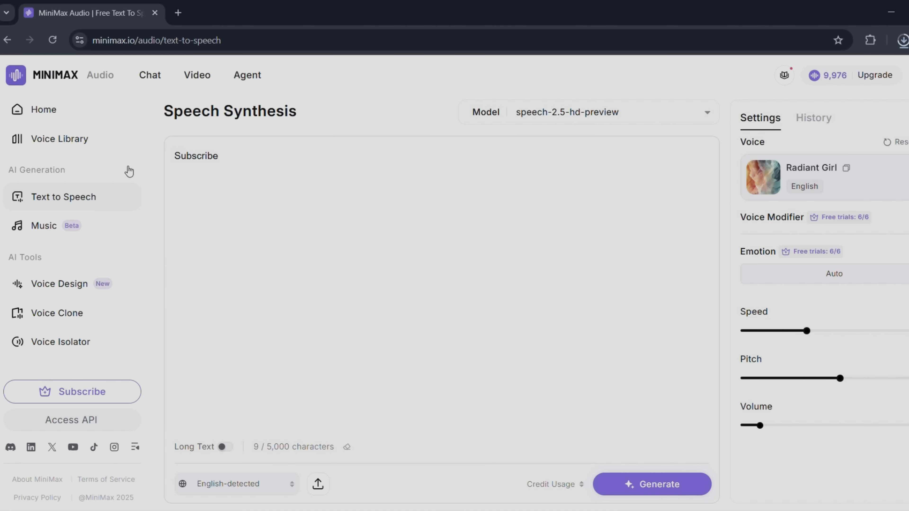
{"action": "type", "text": "to maven edi"}
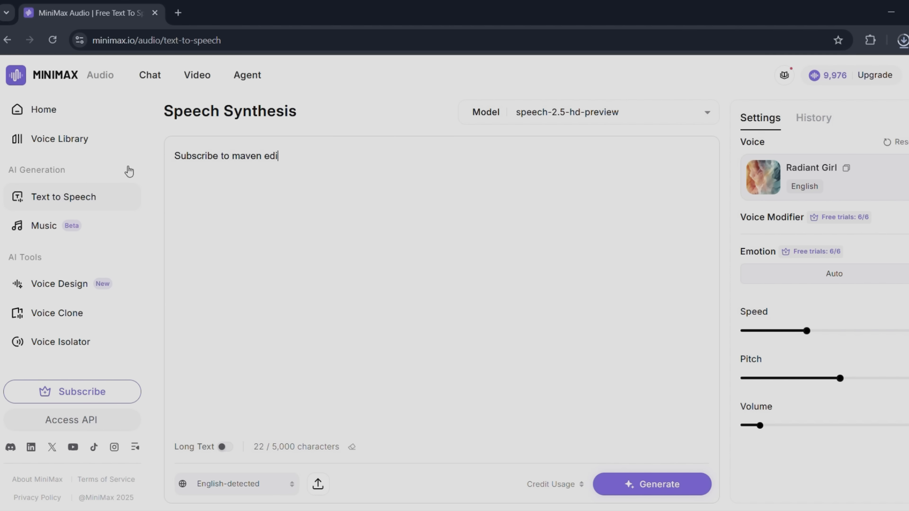
{"action": "type", "text": "ts"}
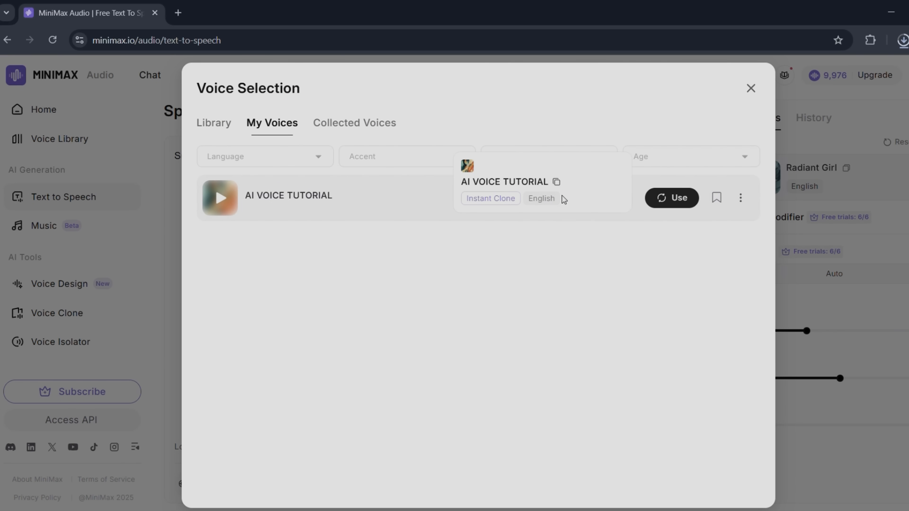
Select AI VOICE TUTORIAL as the voice and generate the speech audio.
{"action": "left_click", "coordinate": [671, 198]}
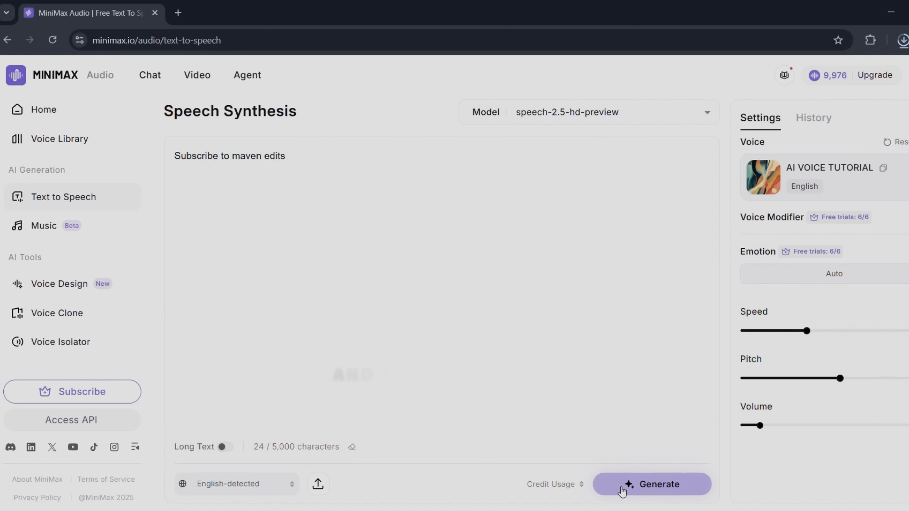
{"action": "left_click", "coordinate": [652, 483]}
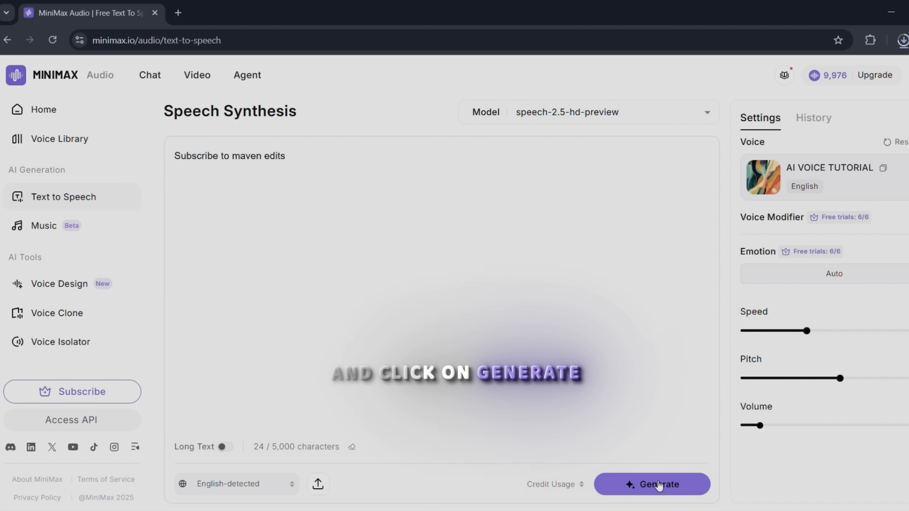
{"action": "left_click", "coordinate": [651, 484]}
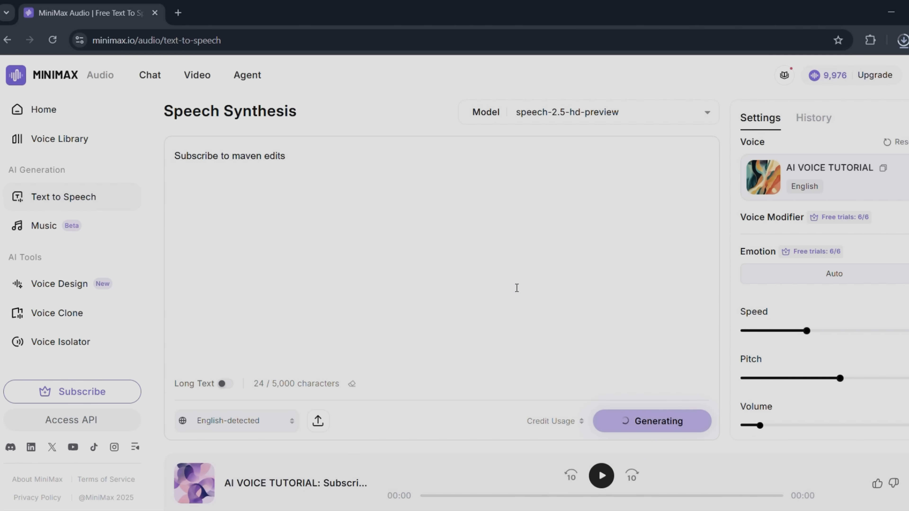
{"action": "left_click", "coordinate": [601, 476]}
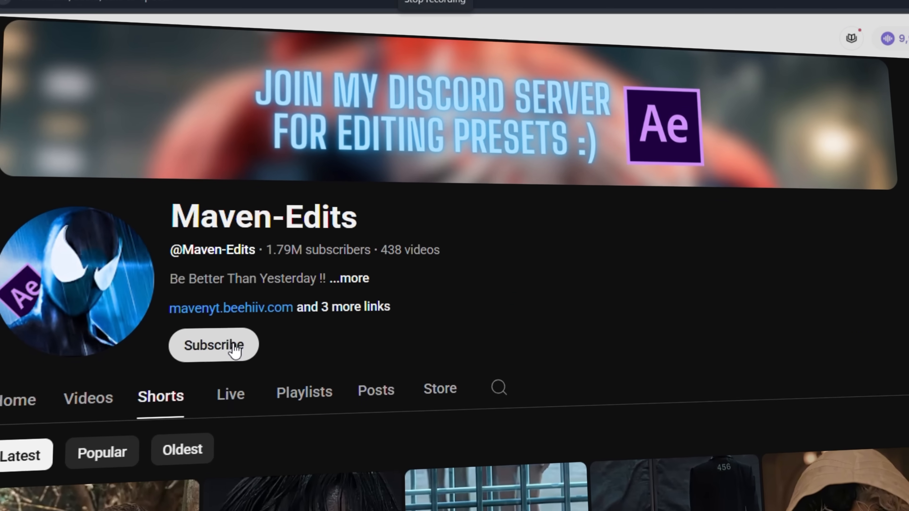
Subscribe to the Maven-Edits YouTube channel.
{"action": "left_click", "coordinate": [212, 345]}
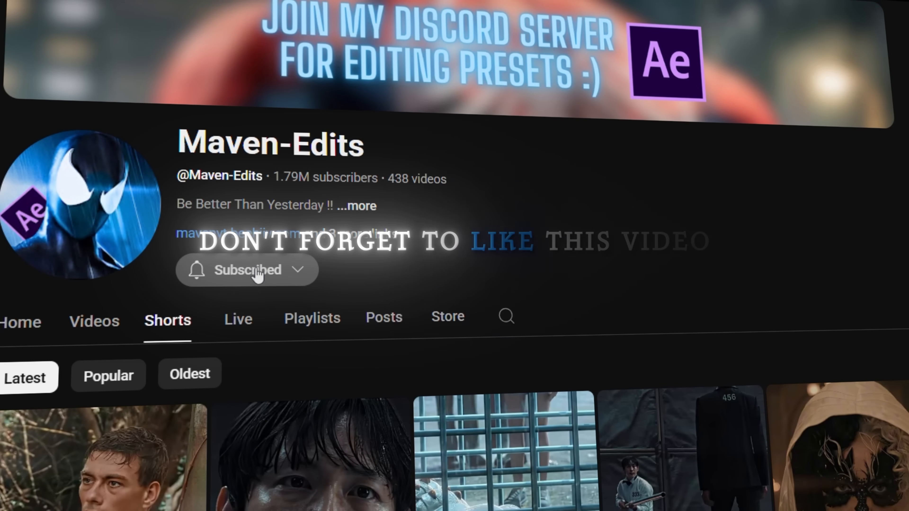